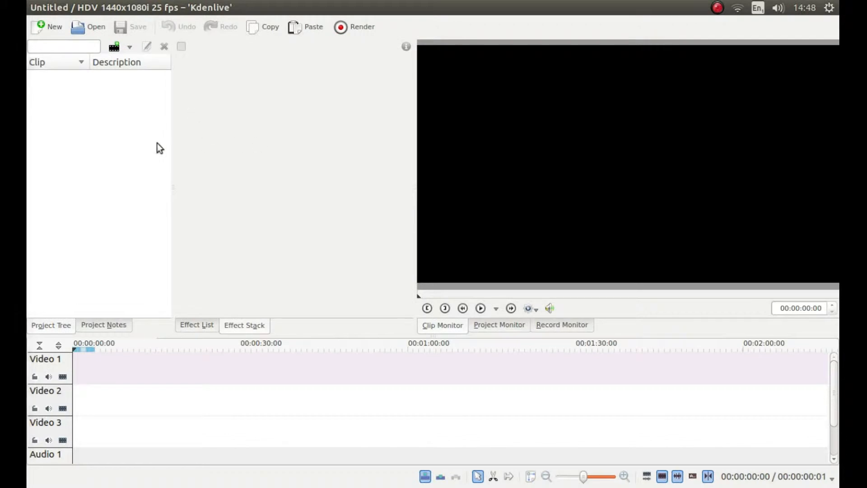
mouse_move(70, 163)
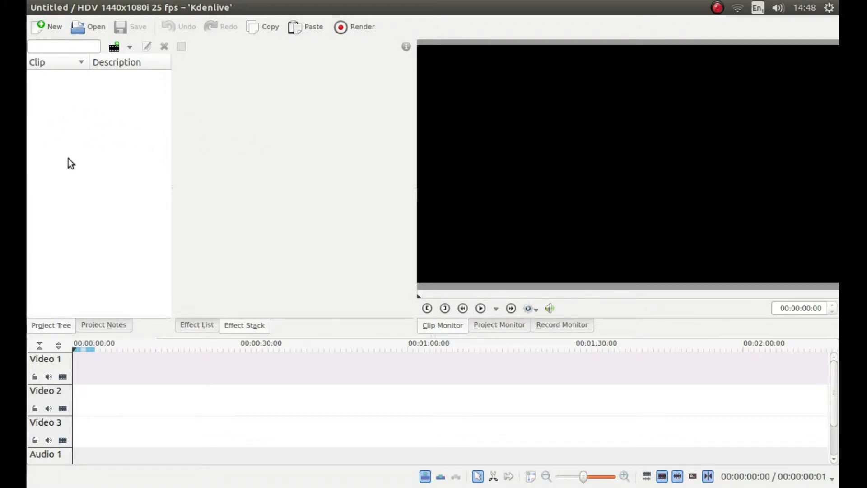
mouse_move(63, 117)
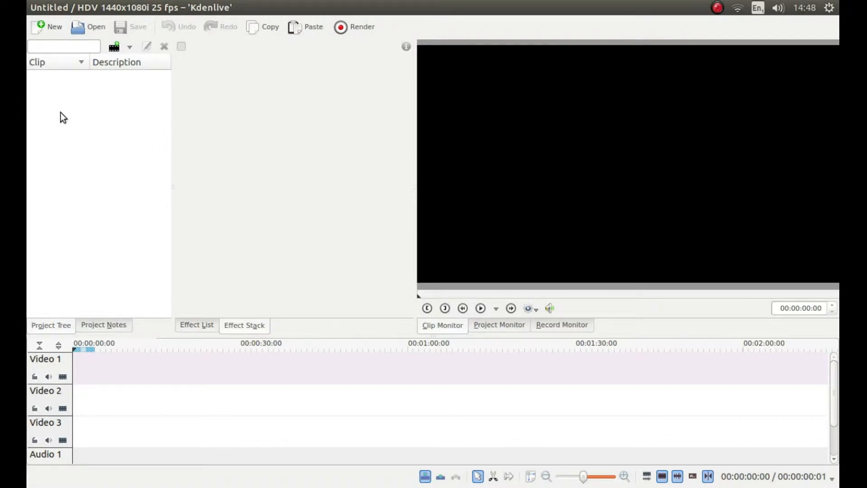
- Add the clip 00011.MTS from the Downton folder to the Project Tree
right_click(63, 117)
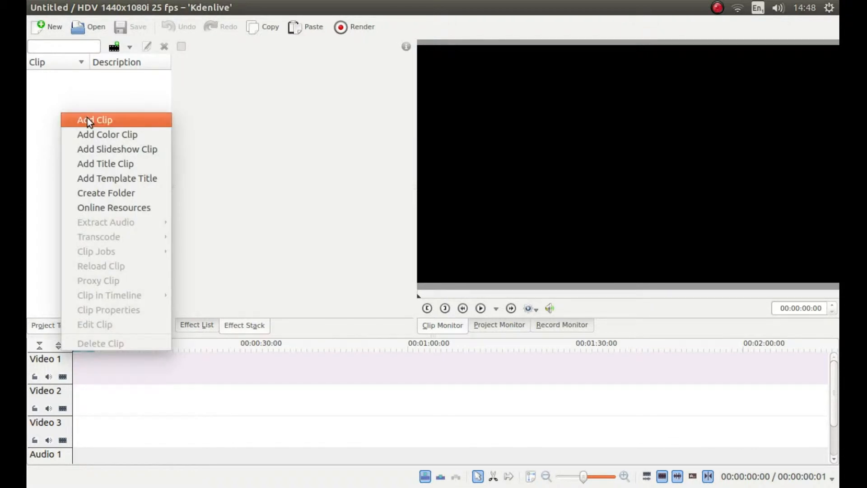
left_click(94, 120)
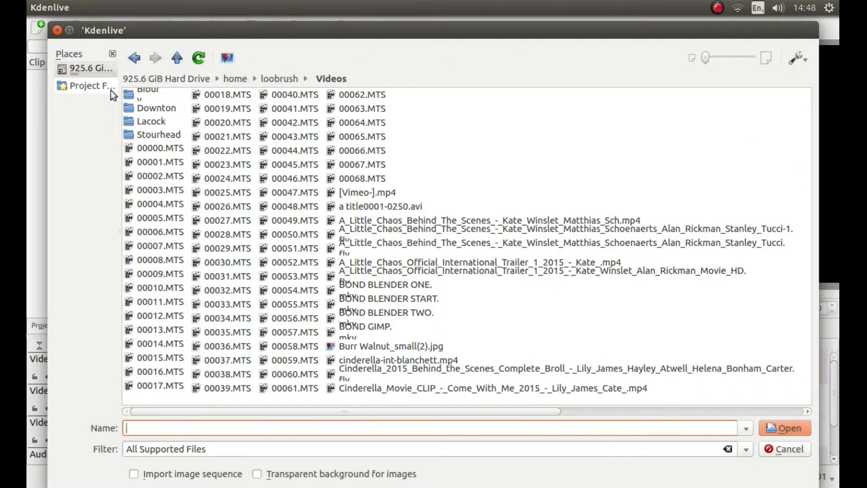
mouse_move(138, 113)
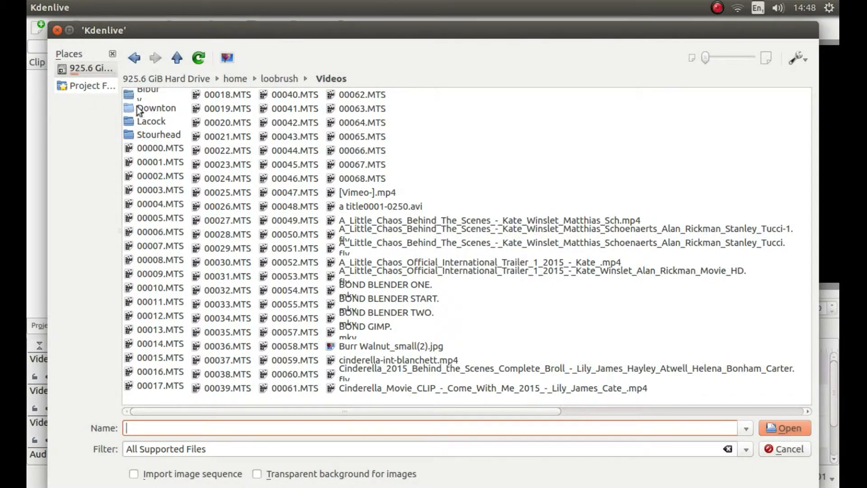
double_click(157, 108)
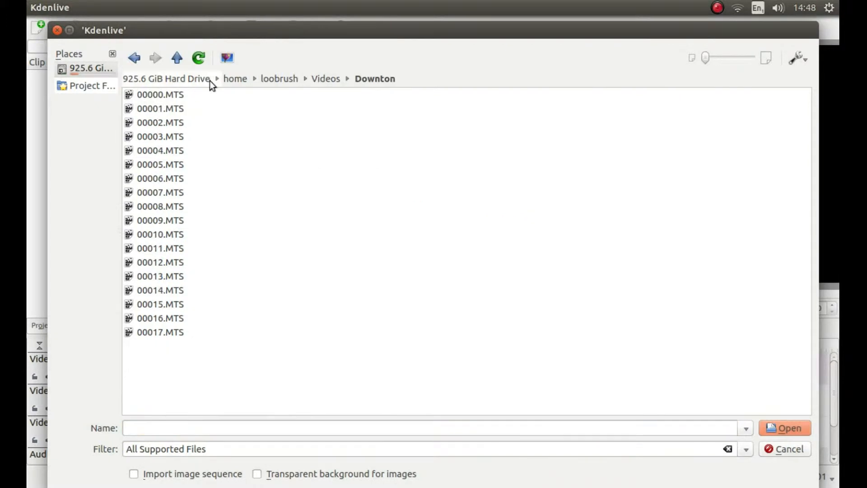
mouse_move(155, 253)
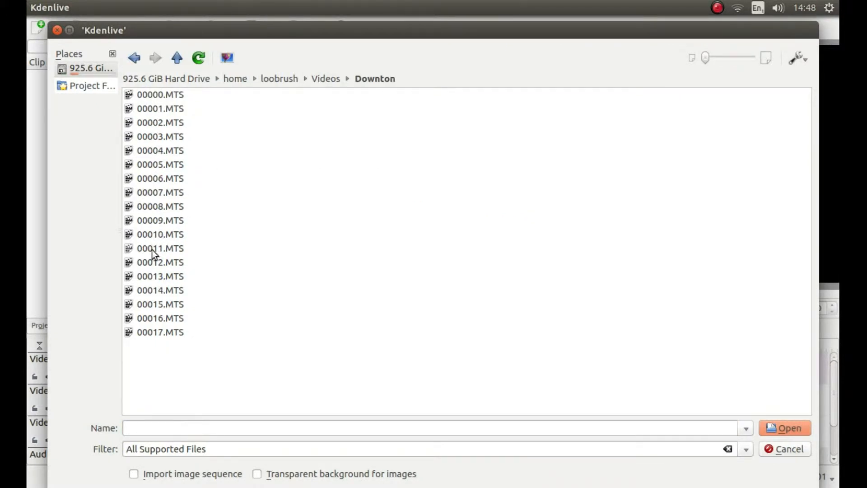
left_click(783, 428)
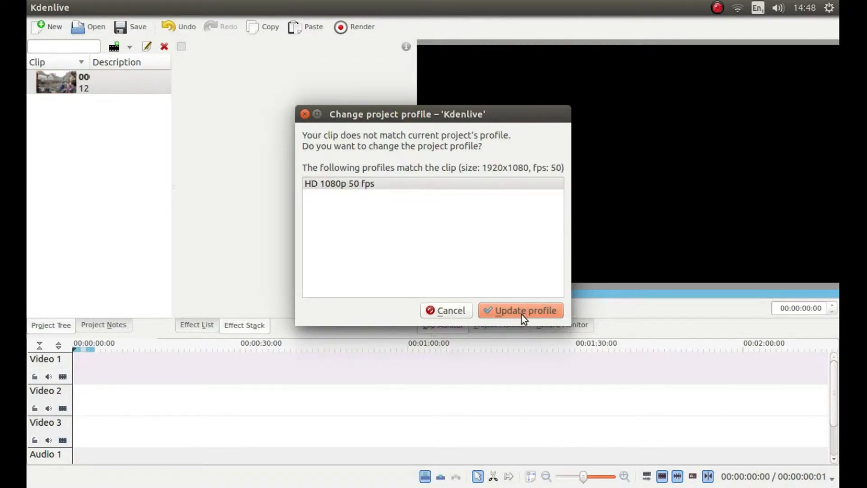
mouse_move(307, 202)
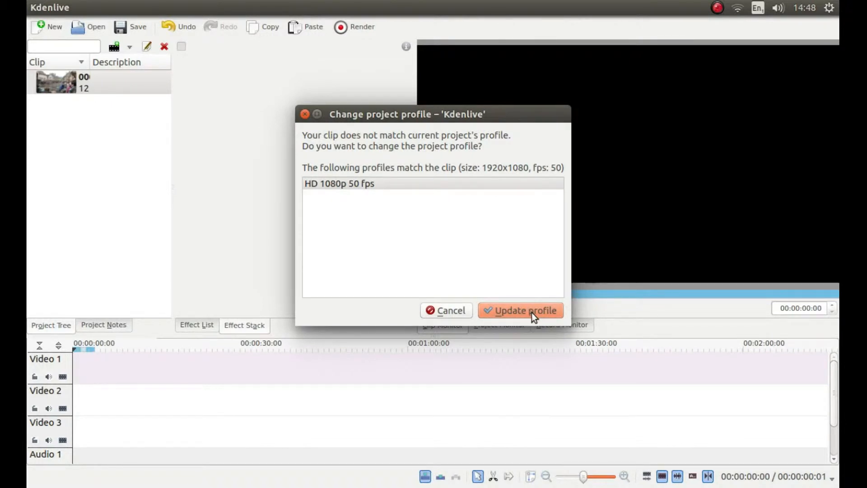
- Accept the prompt to update the project profile to HD 1080p 50 fps
left_click(519, 310)
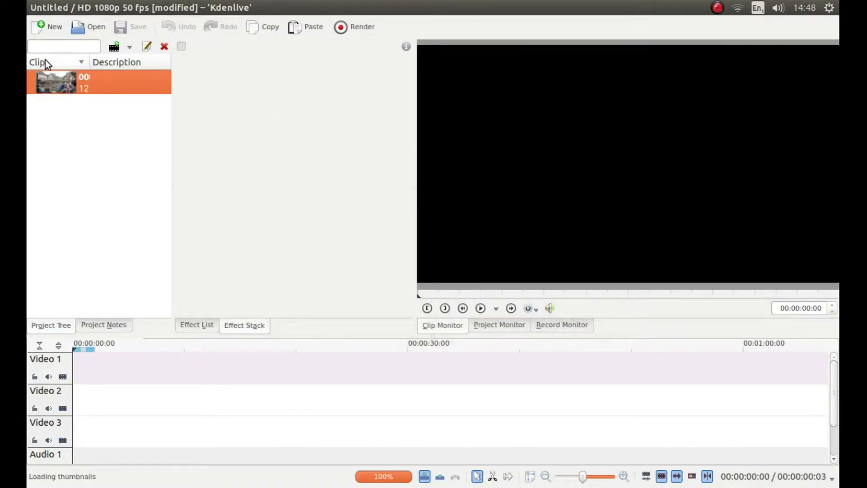
mouse_move(188, 133)
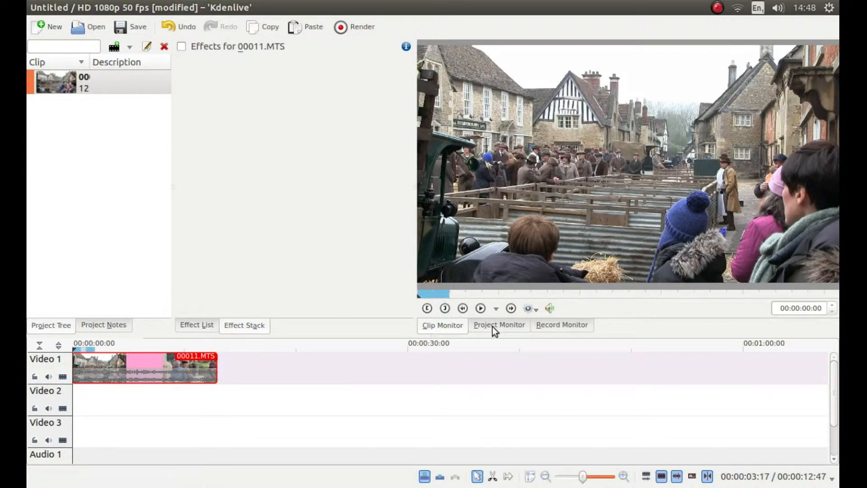
mouse_move(510, 327)
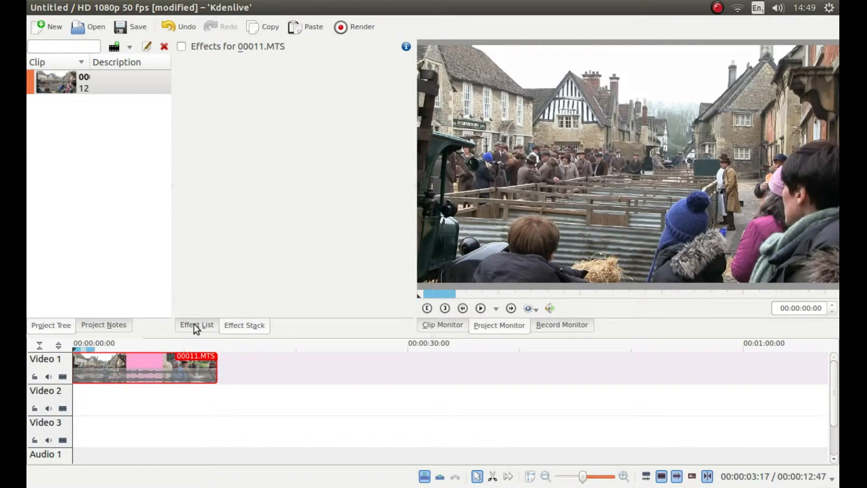
- Drop the Speed effect from the Effect List's Motion category onto the 00011.MTS clip
left_click(195, 324)
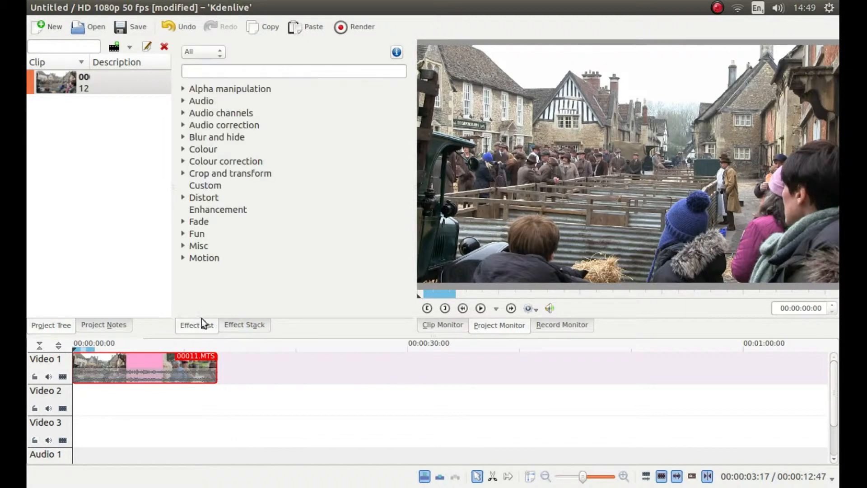
mouse_move(197, 264)
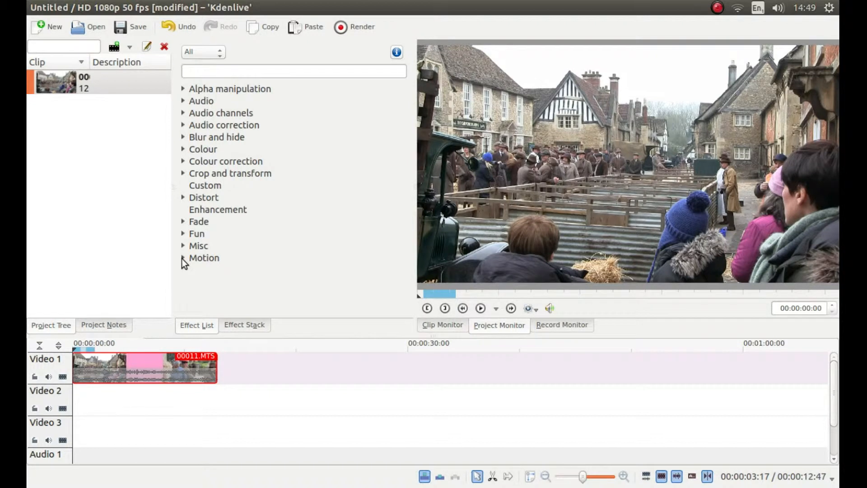
left_click(183, 257)
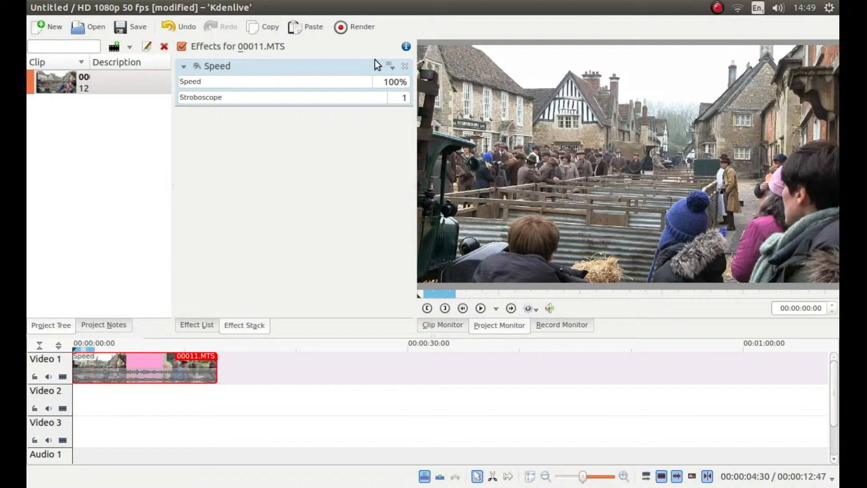
- Change the Speed effect's value from 100% to 300% in the Effect Stack
left_click(390, 82)
type("300")
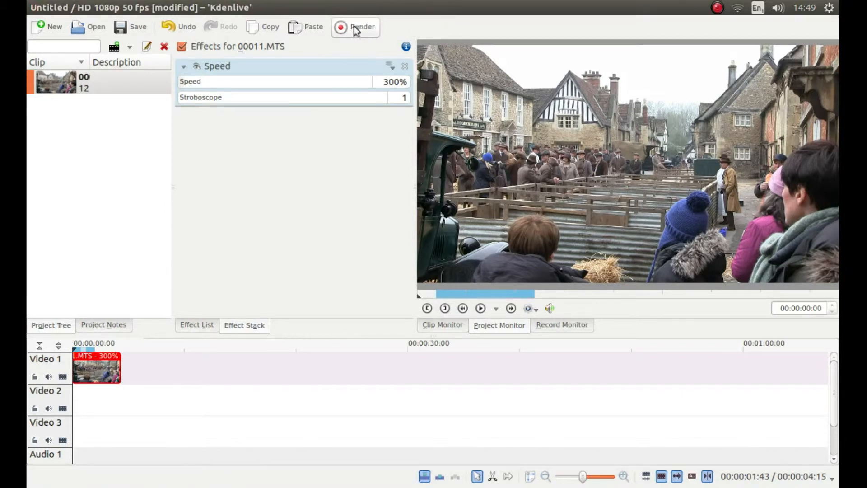
- Open the Render dialog and select the MPEG-2 profile
left_click(356, 26)
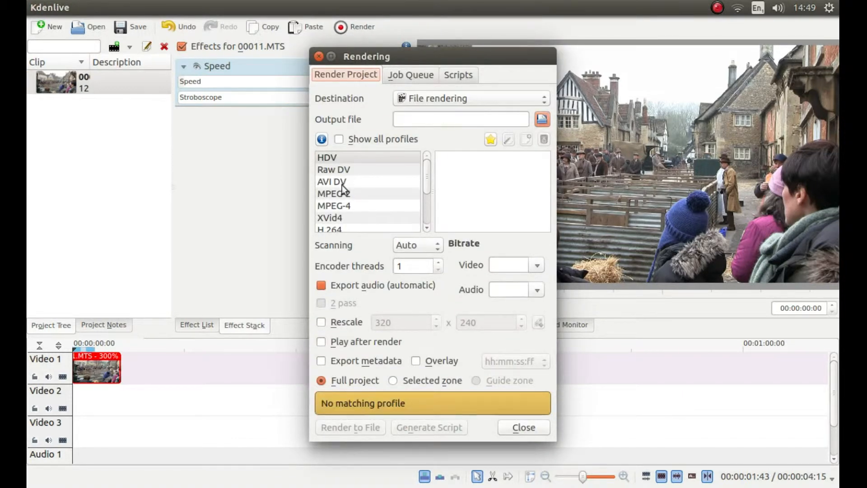
left_click(334, 193)
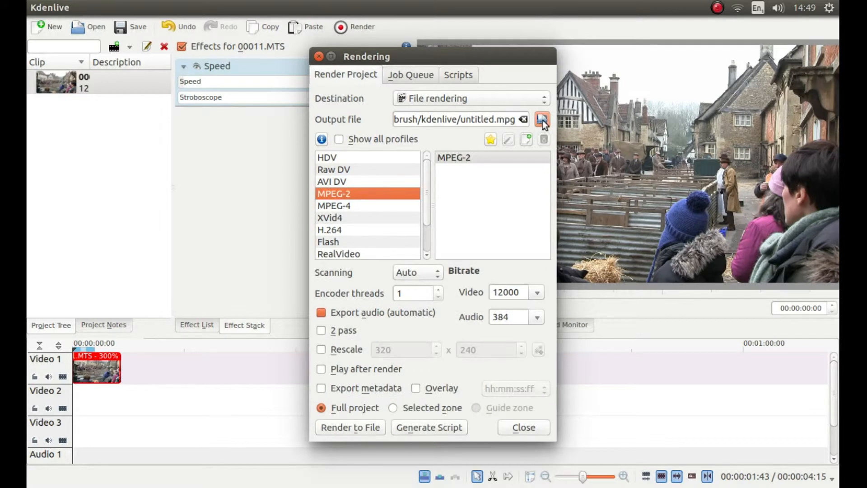
mouse_move(333, 129)
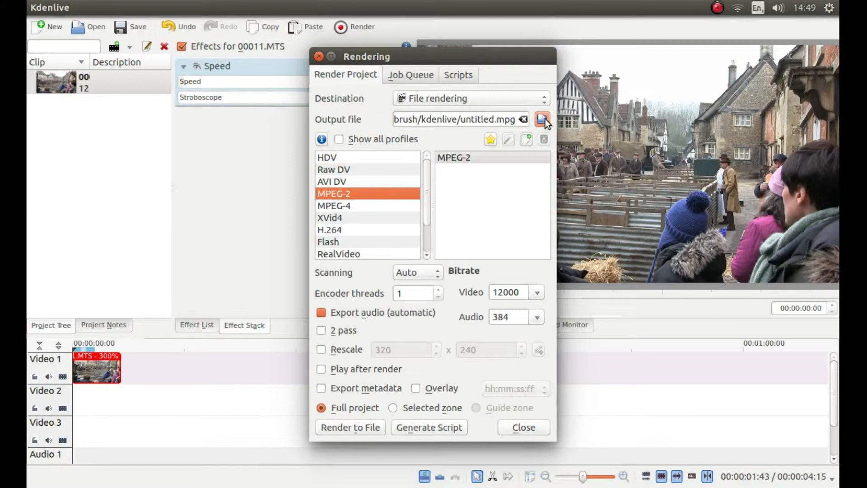
mouse_move(543, 121)
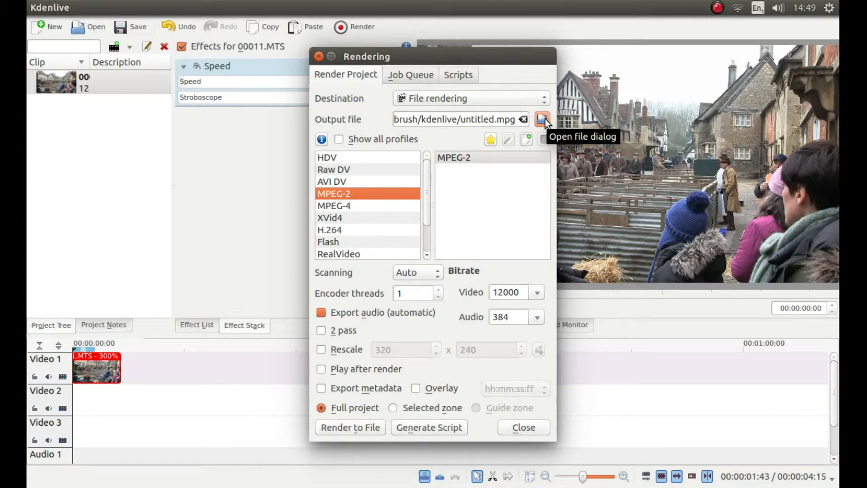
- Name the render output file 'Fast Foreward' in the kdenlive folder
left_click(542, 119)
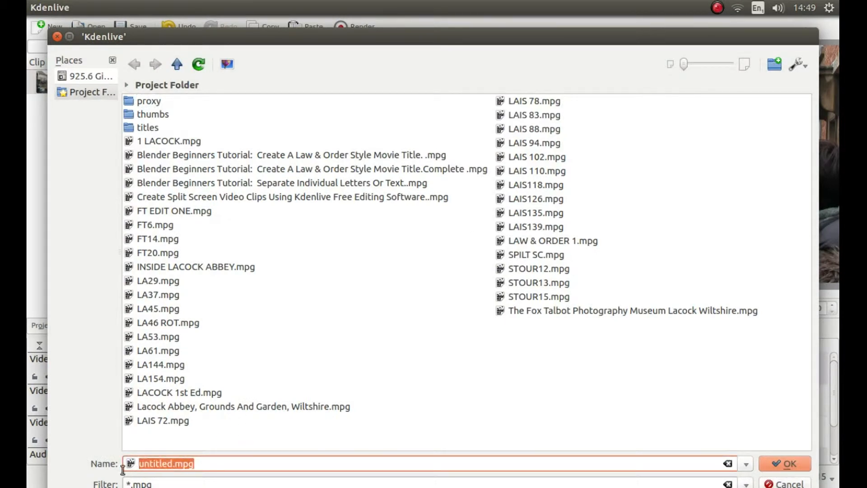
mouse_move(362, 281)
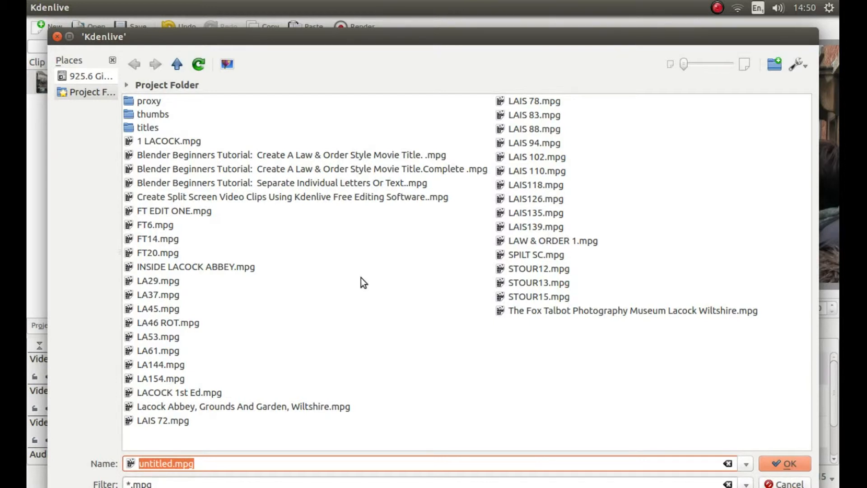
type("F")
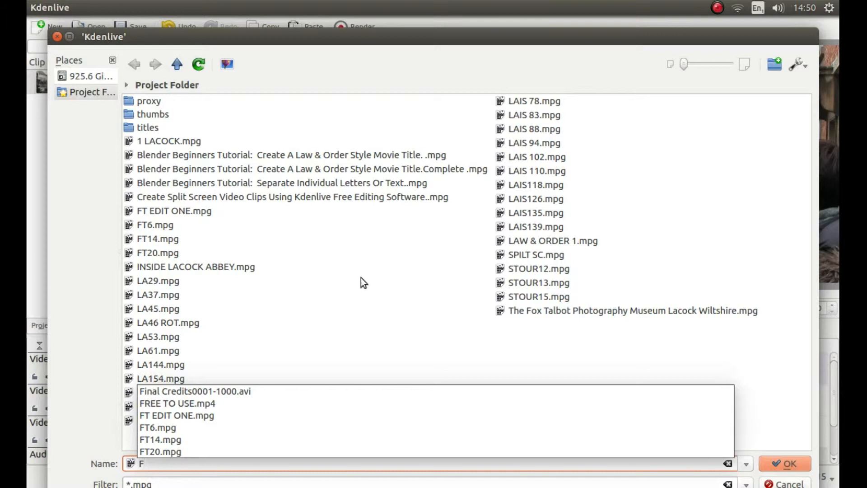
type("ast")
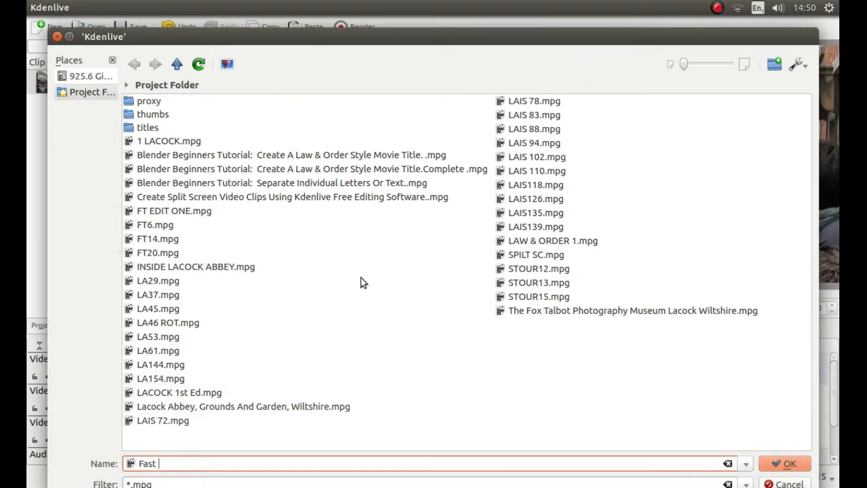
type("For")
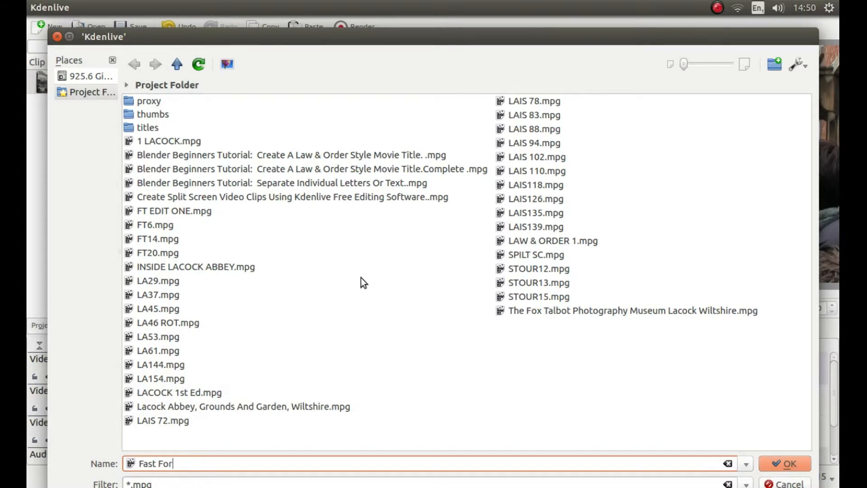
type("ward")
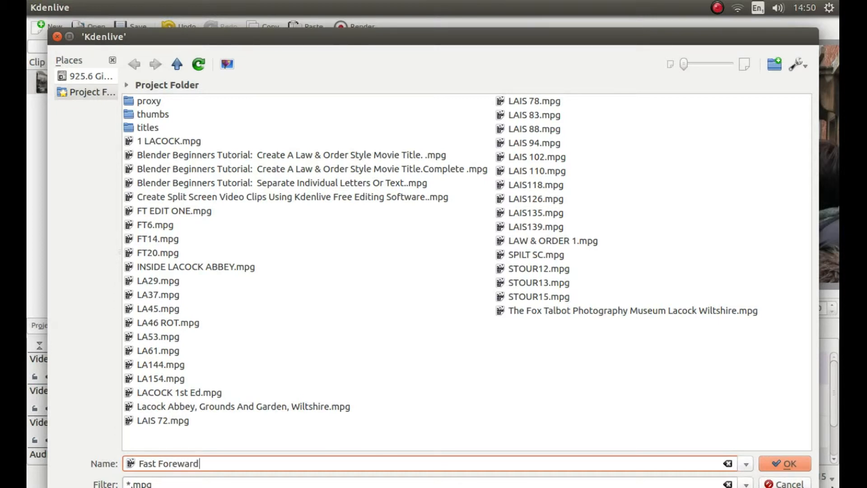
mouse_move(784, 463)
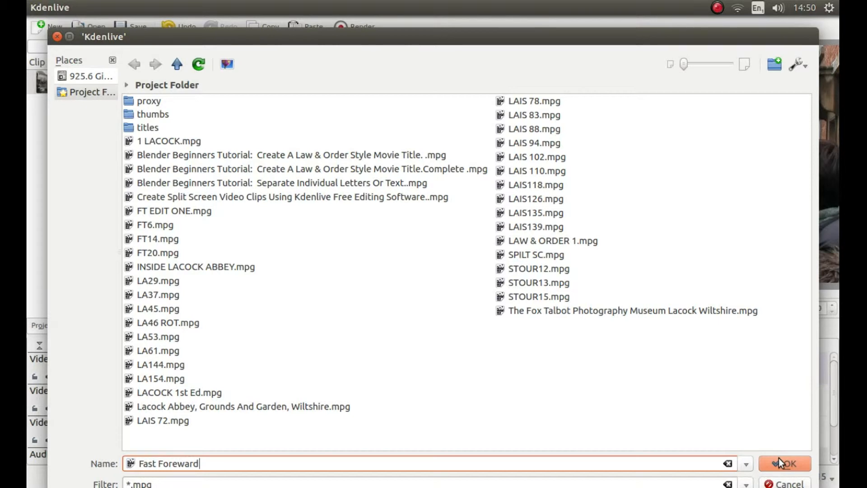
left_click(784, 463)
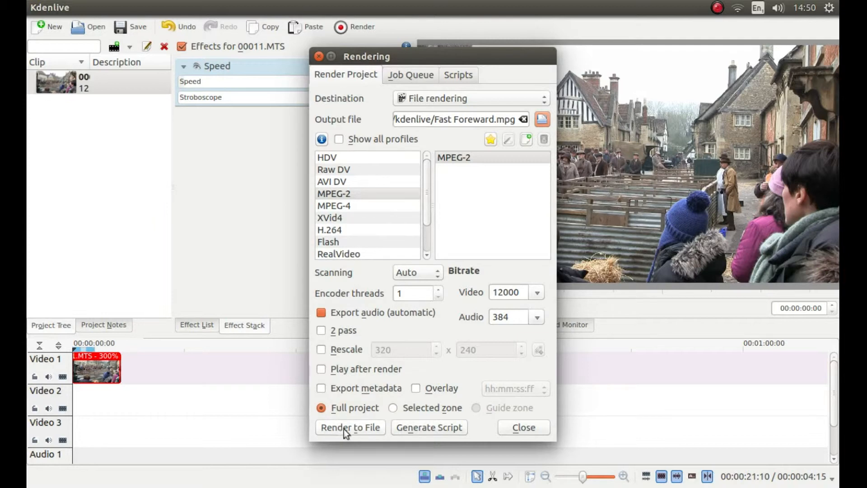
- Render to Fast Foreward.mpg, remove the finished job, and close the Rendering window
left_click(350, 427)
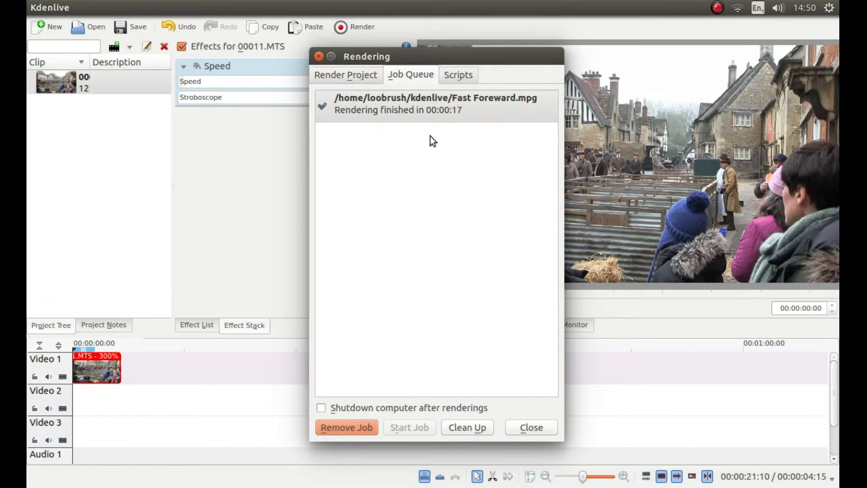
mouse_move(426, 101)
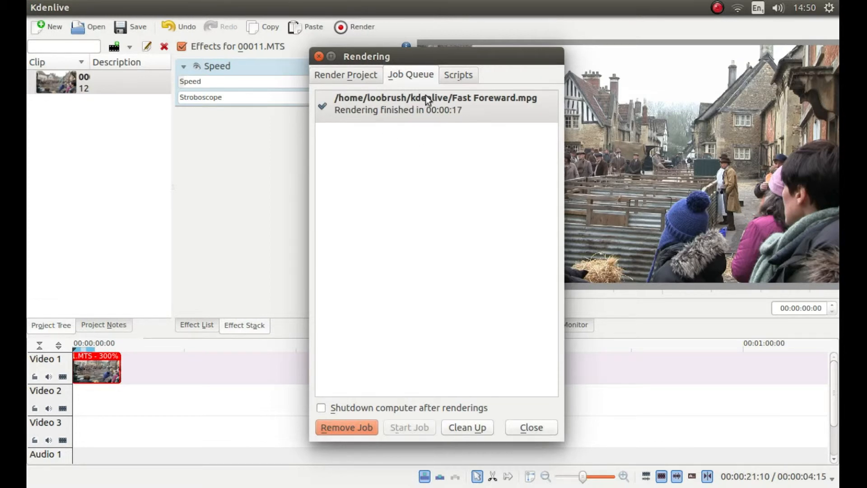
mouse_move(411, 117)
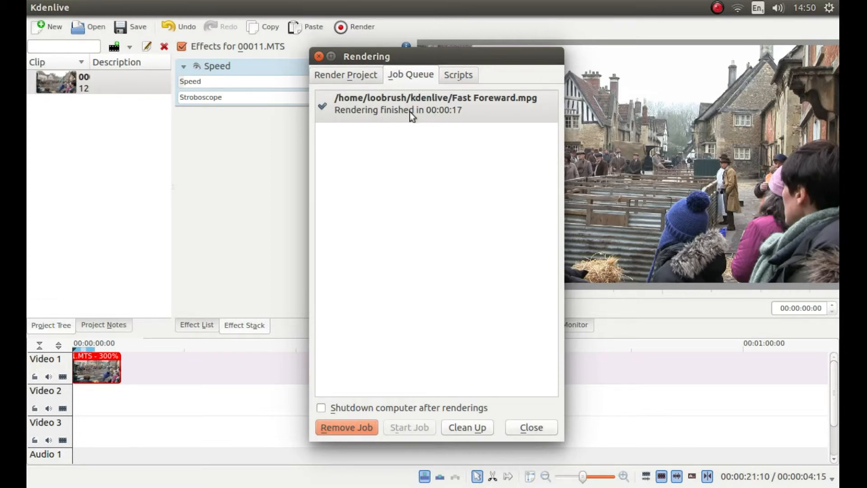
mouse_move(452, 122)
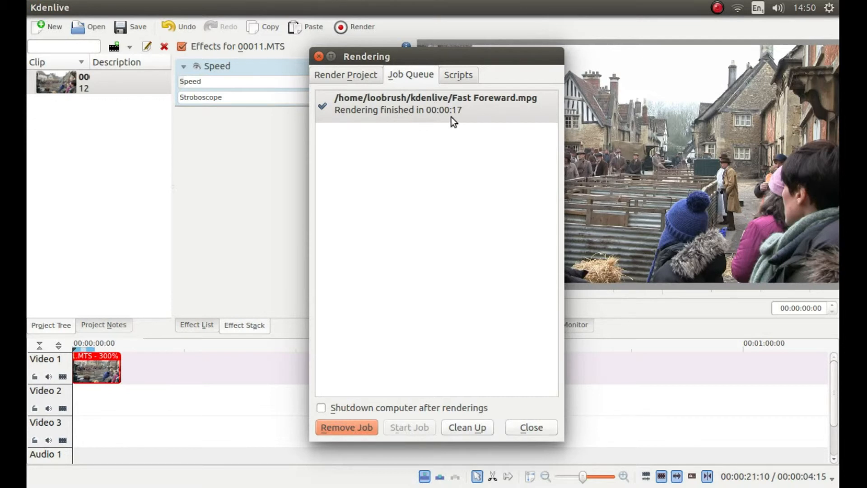
mouse_move(322, 116)
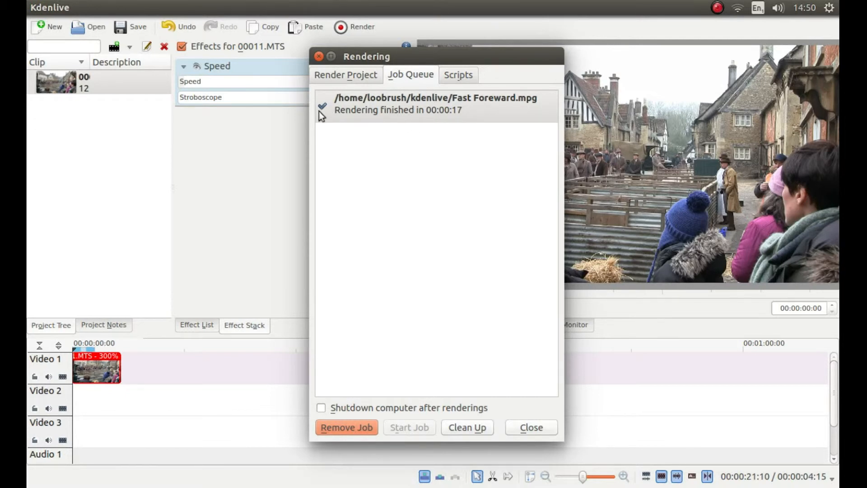
mouse_move(345, 431)
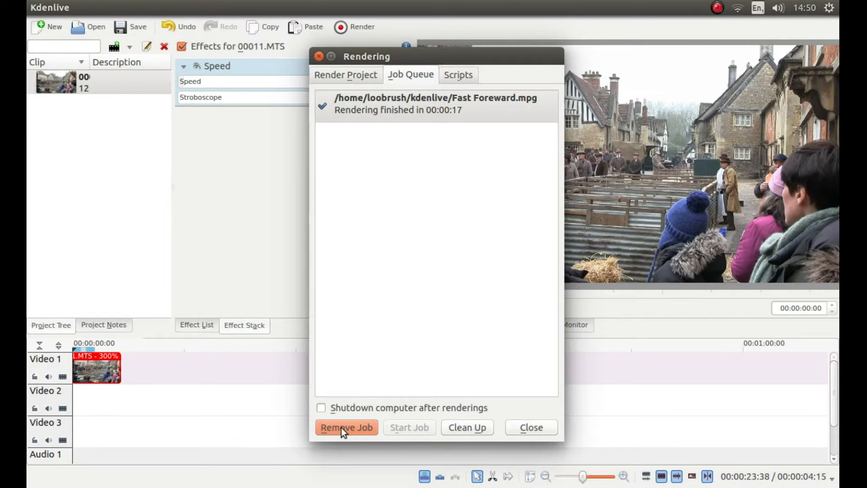
left_click(346, 426)
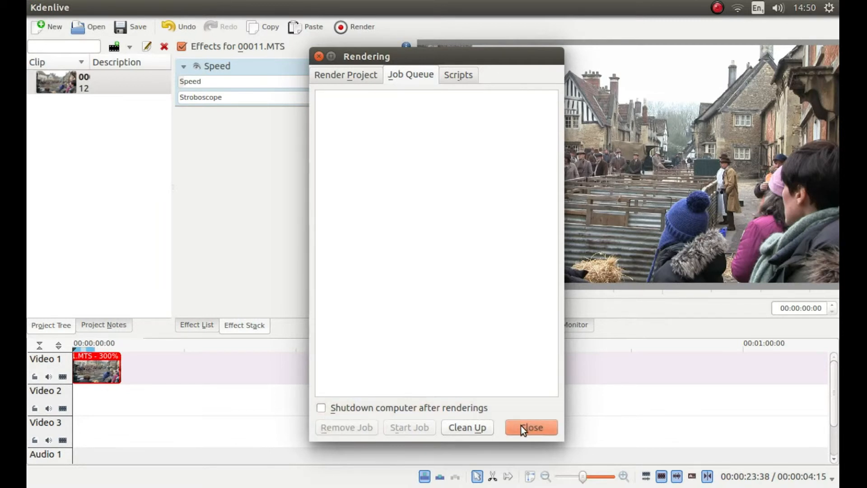
left_click(529, 426)
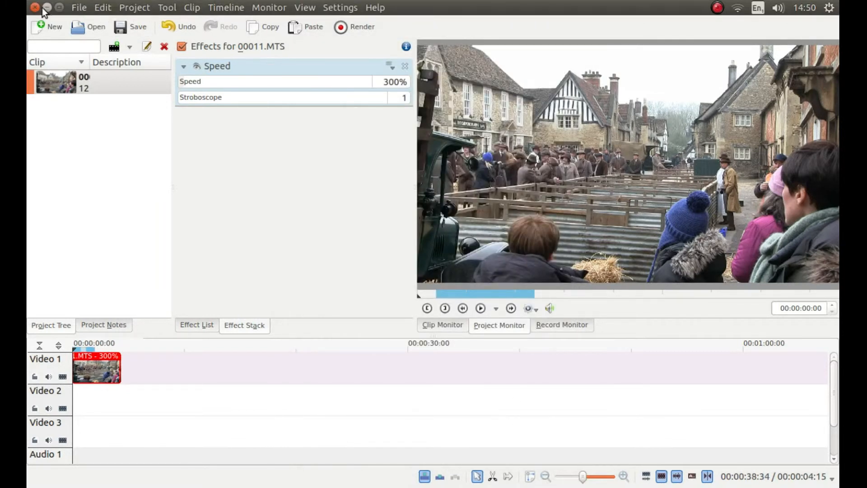
- Close Kdenlive and decline saving the project changes
left_click(35, 7)
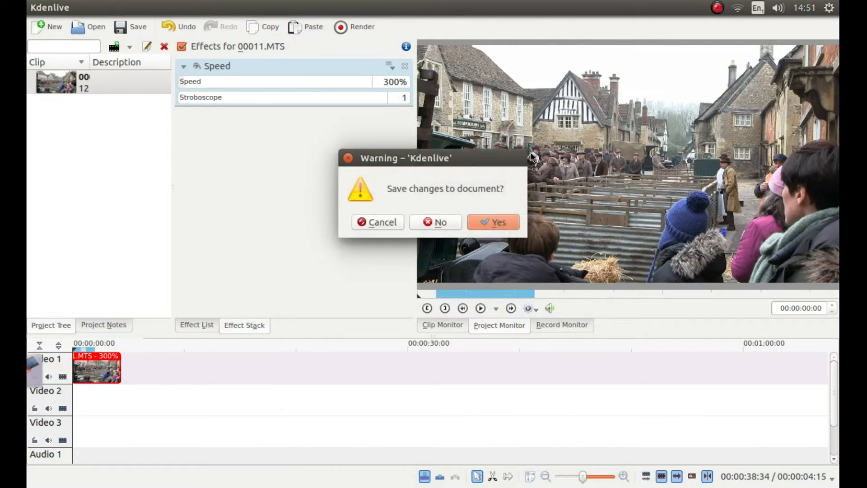
mouse_move(438, 222)
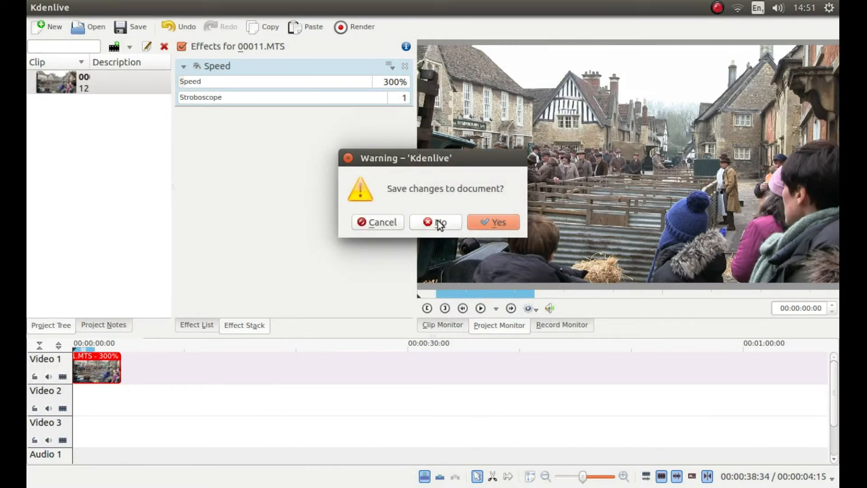
mouse_move(436, 222)
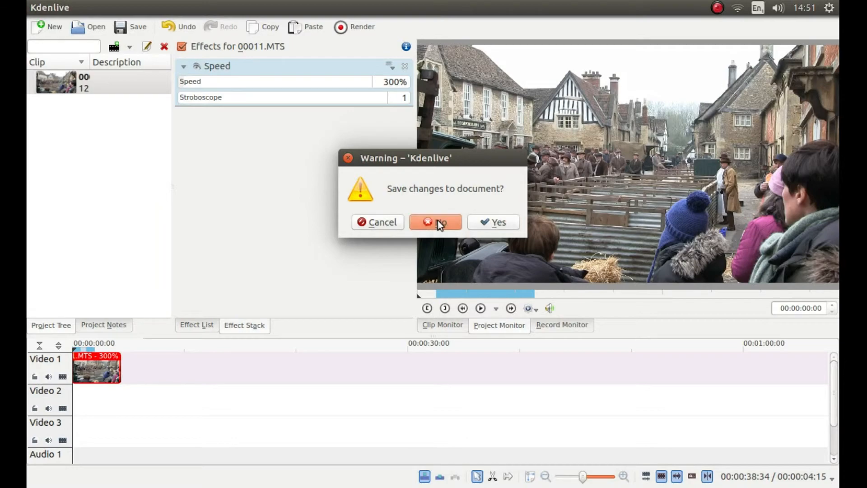
left_click(436, 222)
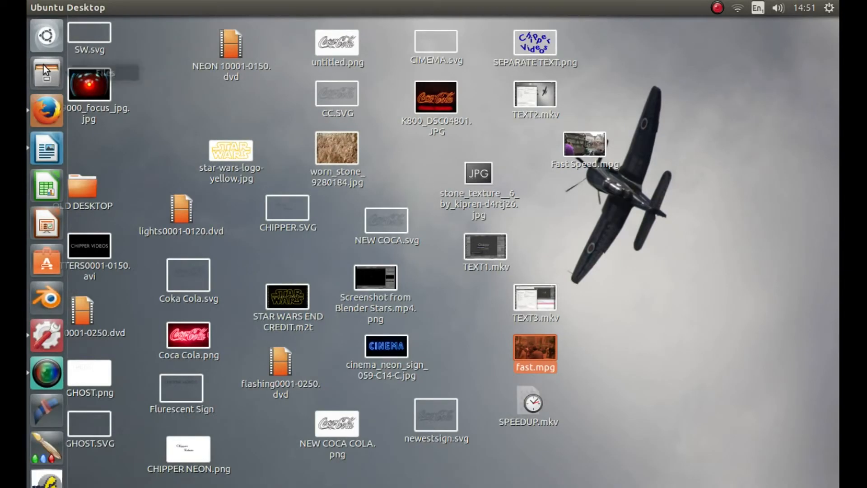
- Locate Fast Foreward.mpg (6.9 MB) in the kdenlive folder in Files, then close Files
left_click(47, 72)
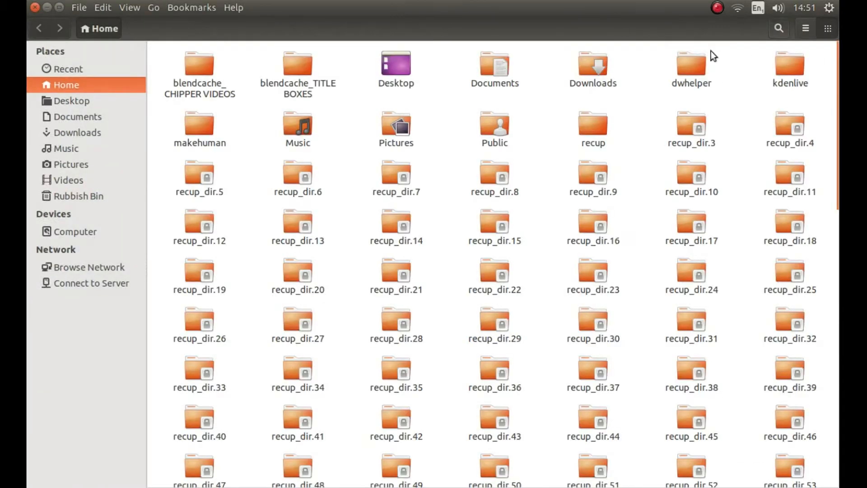
mouse_move(375, 5)
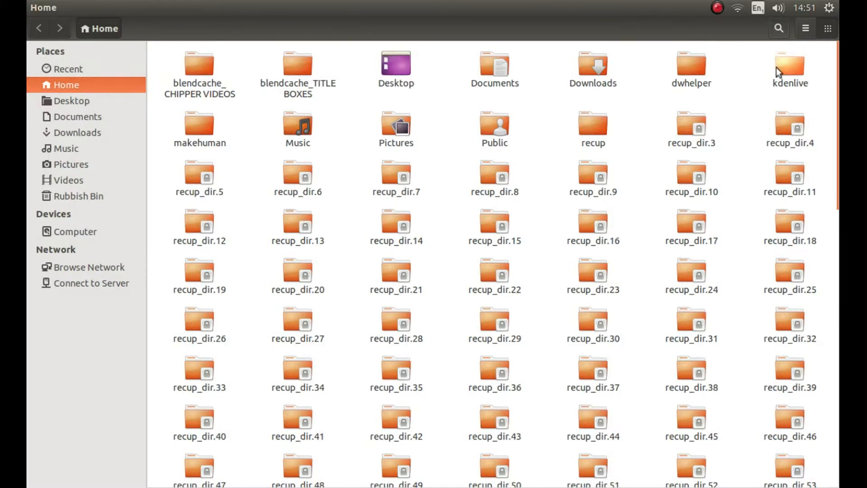
double_click(790, 62)
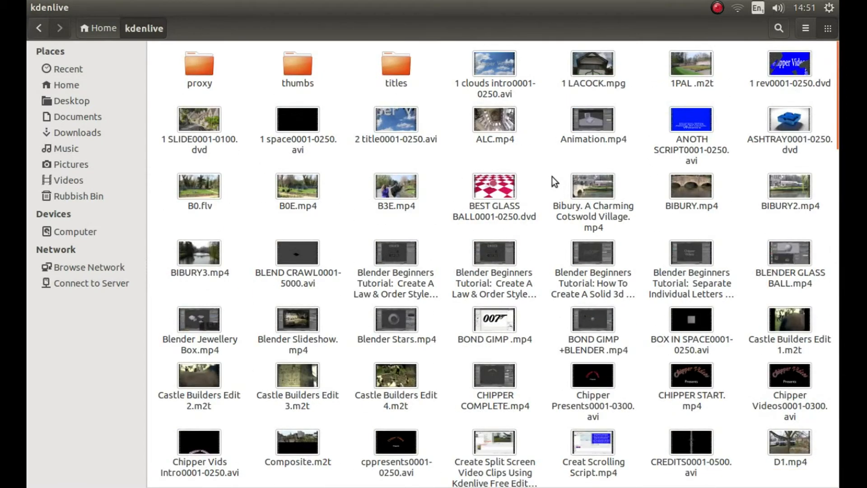
scroll("down", 3)
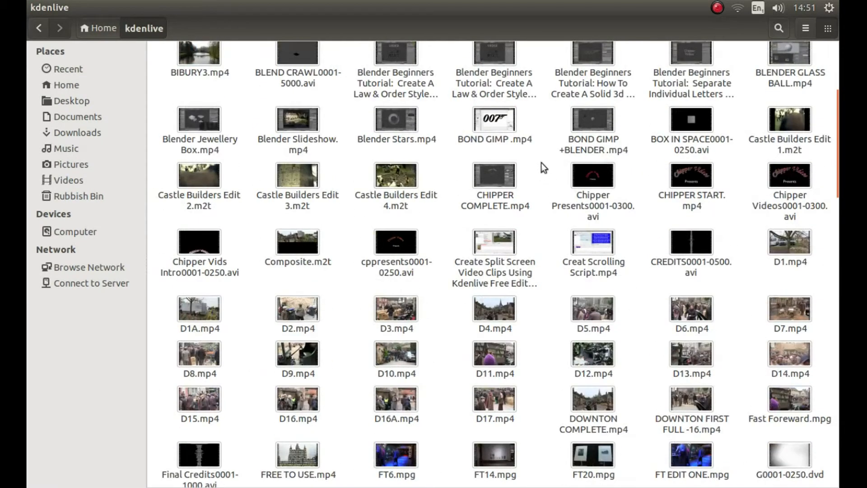
scroll("down", 3)
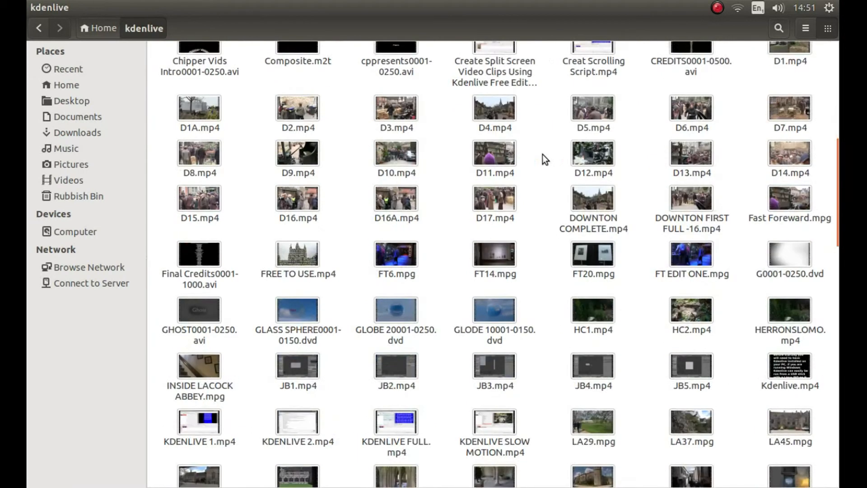
scroll("down", 3)
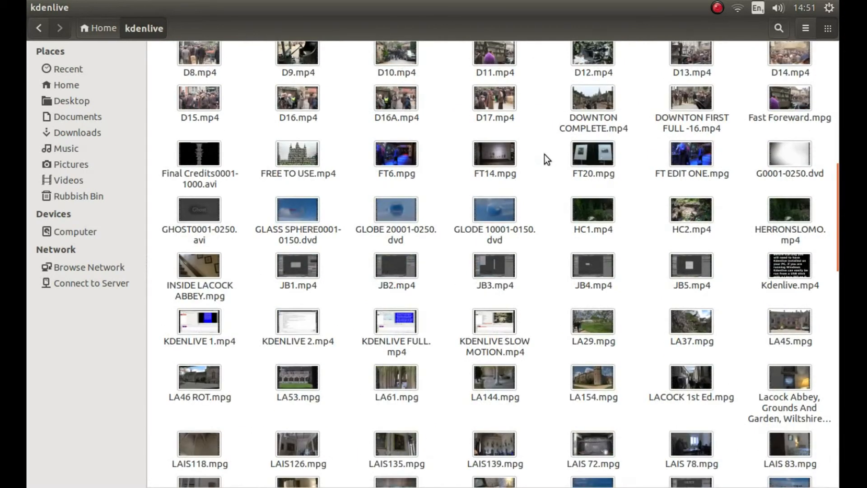
mouse_move(805, 103)
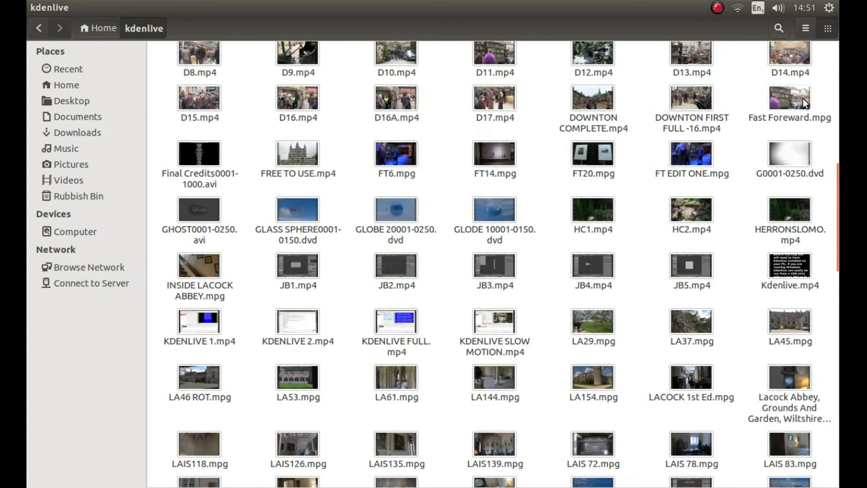
left_click(788, 102)
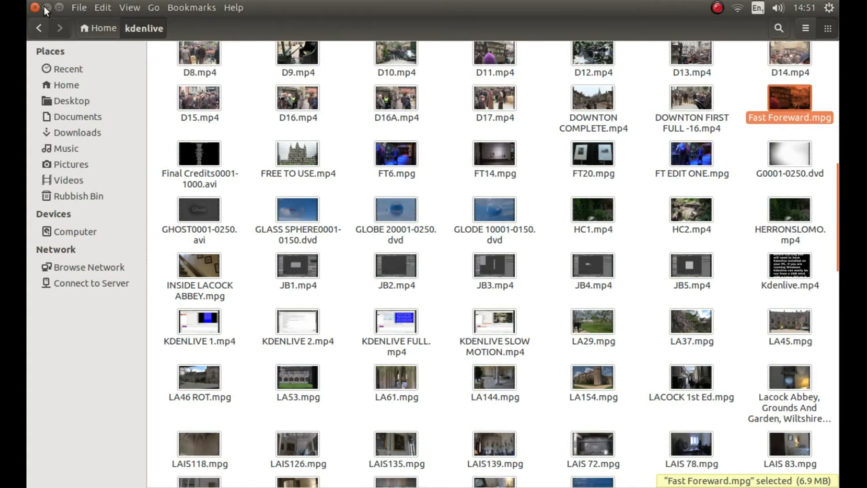
left_click(35, 8)
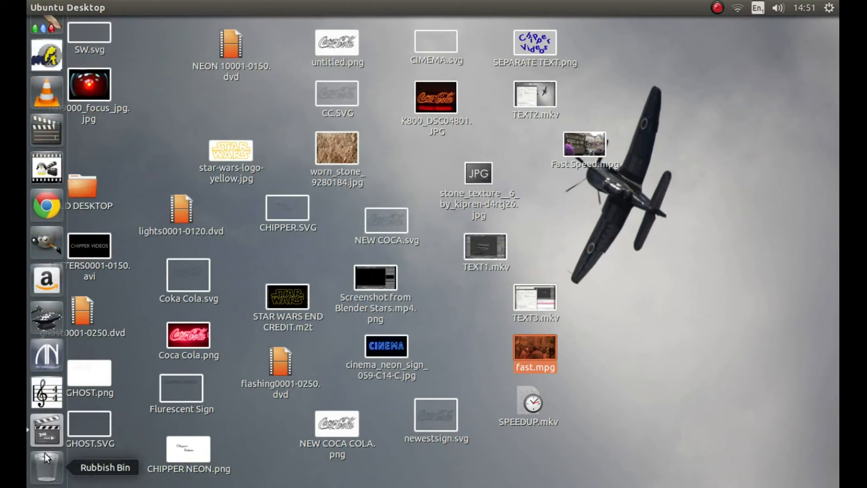